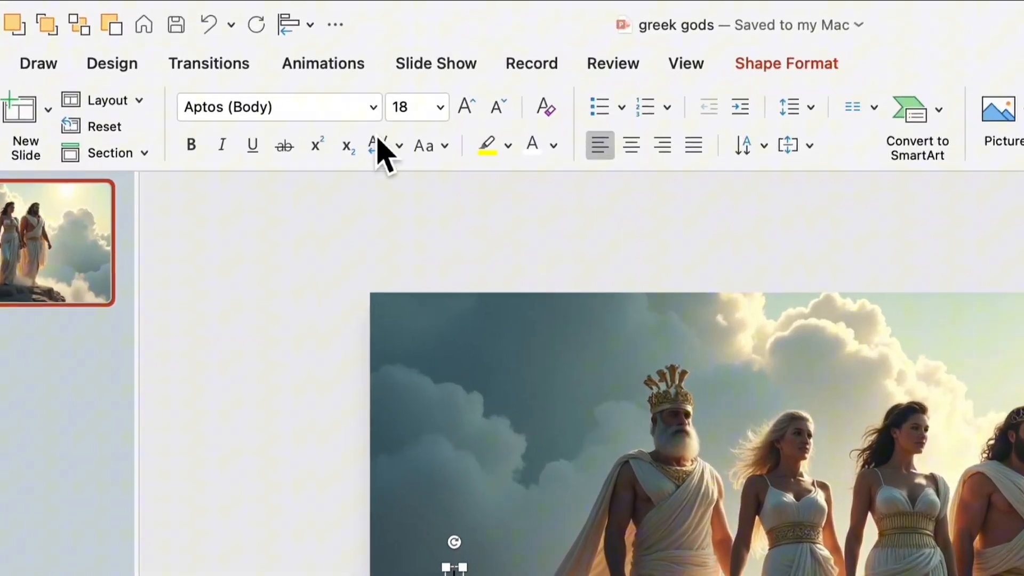
Apply bold Constantia to 'The Greek Gods' title and enlarge its font size
{"action": "left_click", "coordinate": [372, 107]}
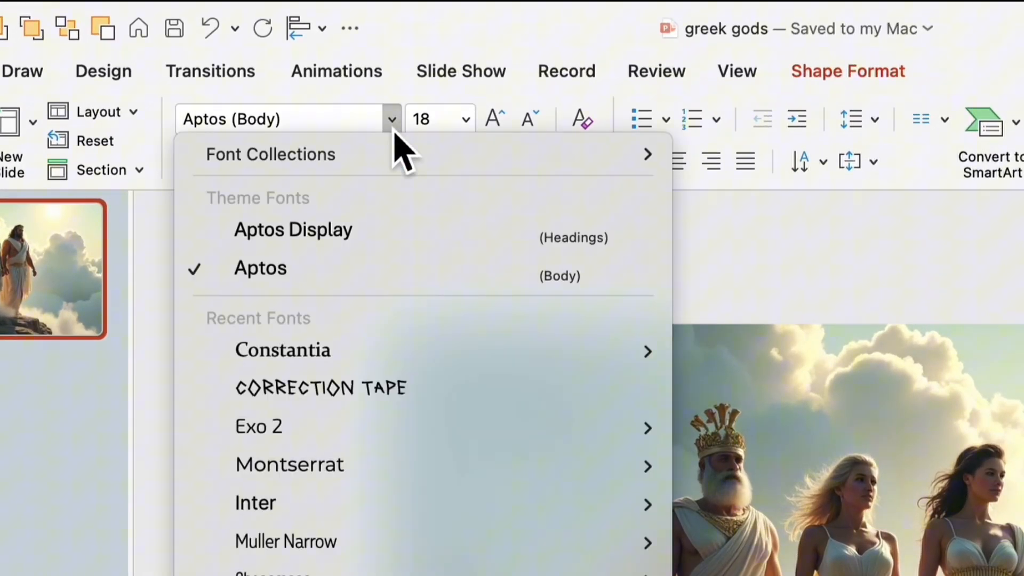
{"action": "mouse_move", "coordinate": [281, 350]}
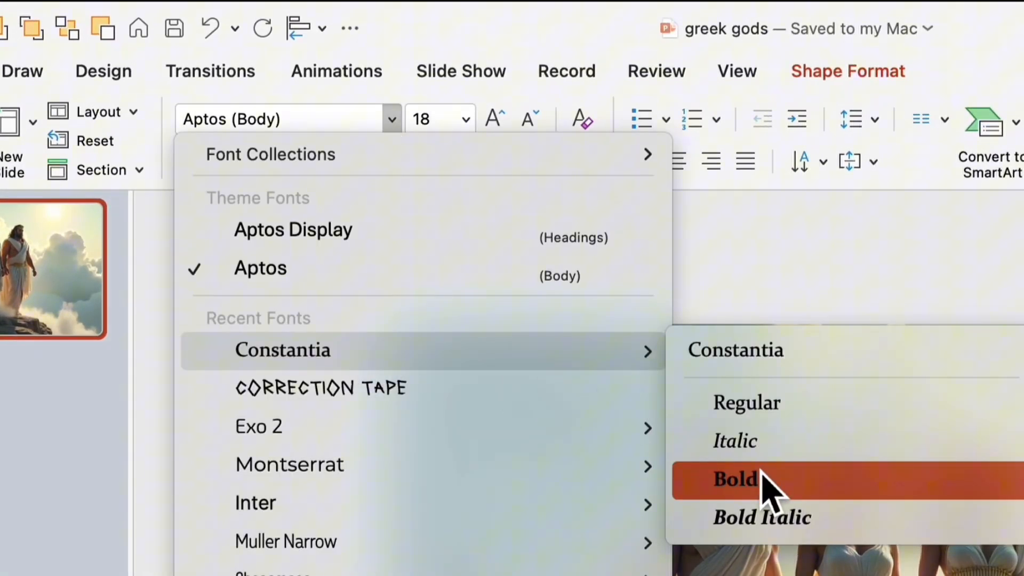
{"action": "left_click", "coordinate": [735, 479]}
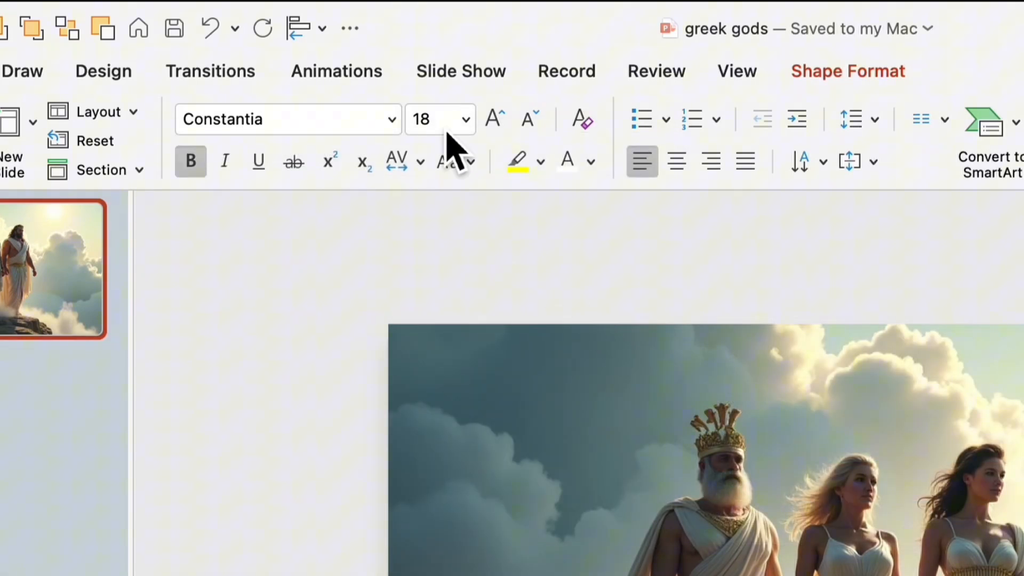
{"action": "type", "text": "10"}
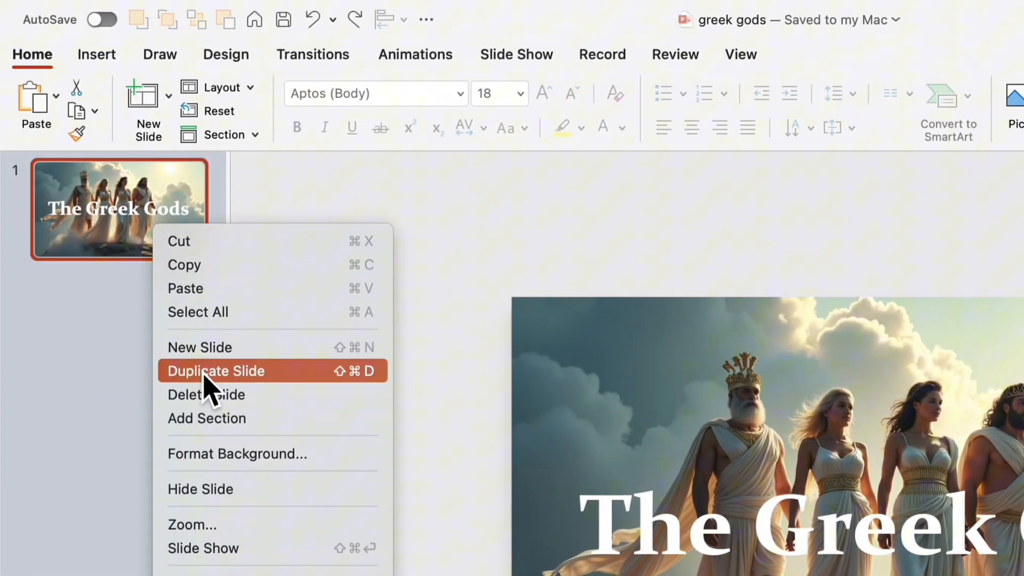
Duplicate the title slide and place the cloud-sky picture on the new slide 2
{"action": "left_click", "coordinate": [215, 371]}
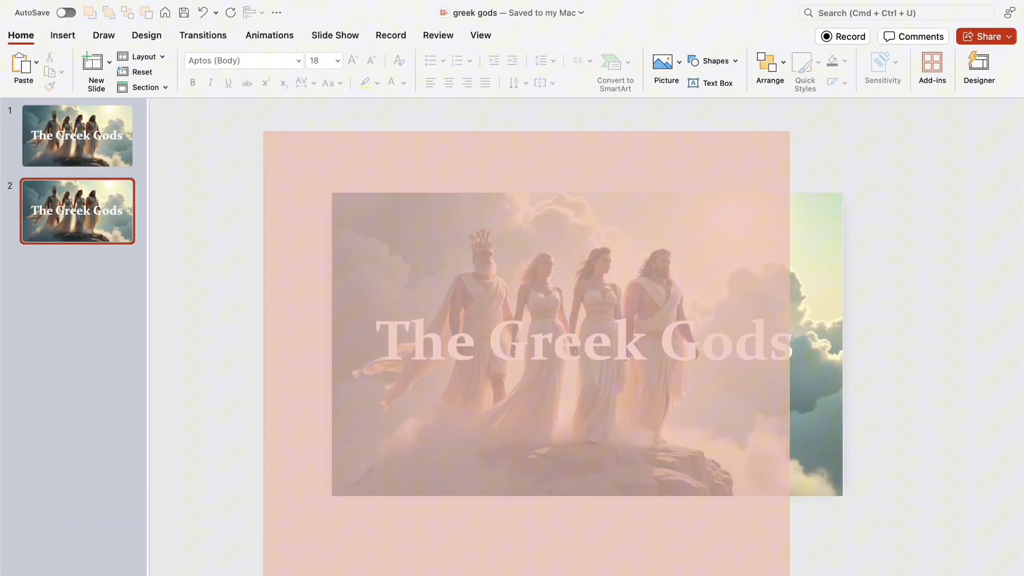
{"action": "left_click", "coordinate": [585, 329]}
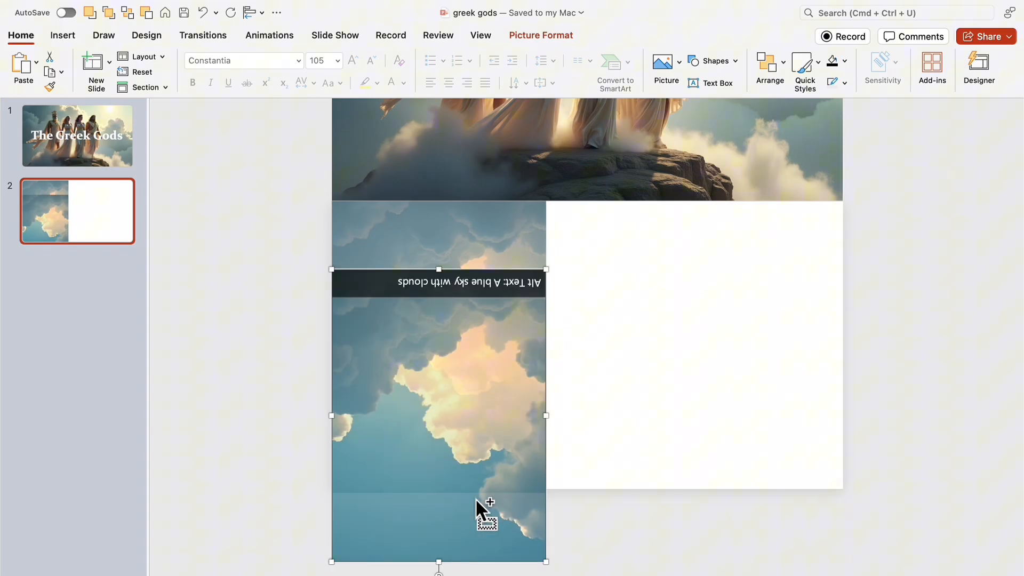
Reorder objects via Arrange and insert a dark blue rectangle over the slide's left side
{"action": "left_click", "coordinate": [769, 65]}
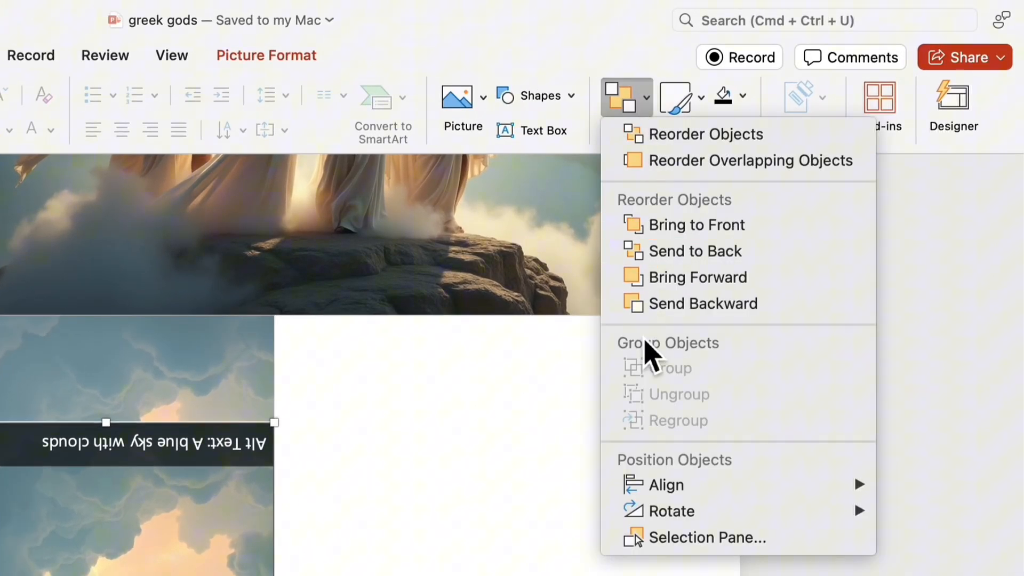
{"action": "mouse_move", "coordinate": [670, 511]}
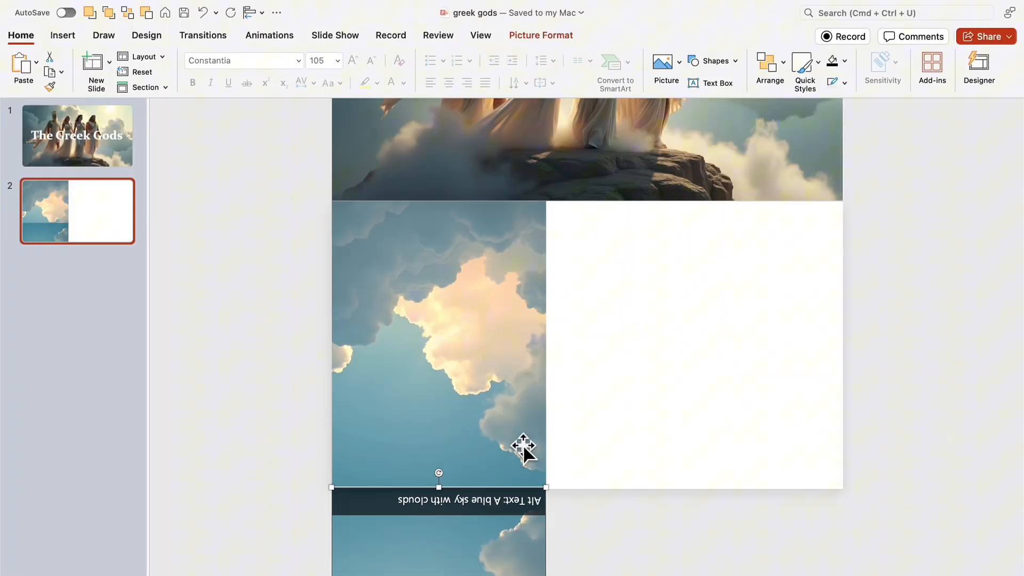
{"action": "left_click", "coordinate": [714, 61]}
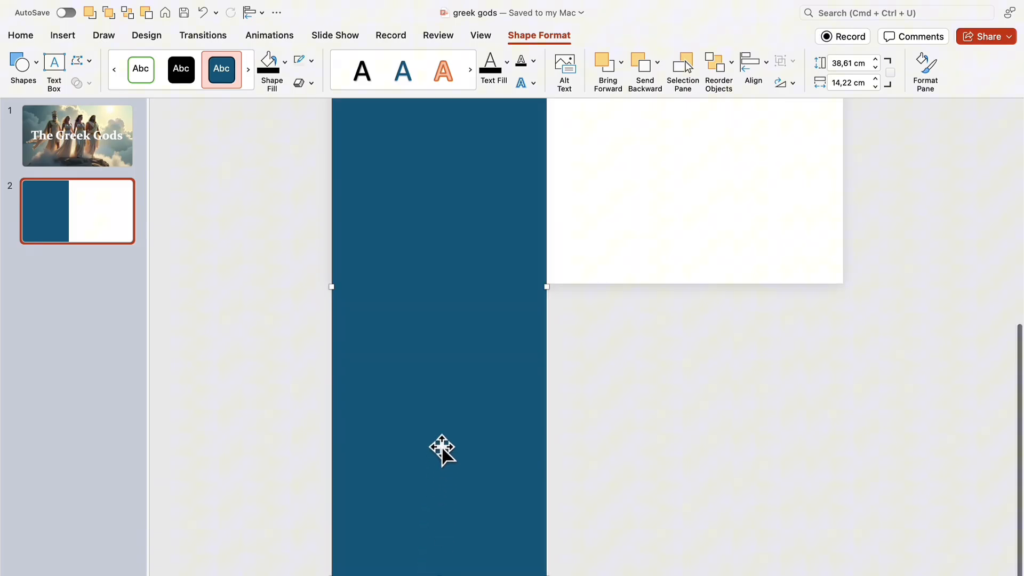
Format the rectangle as a black fill at 85% transparency so the clouds show through
{"action": "right_click", "coordinate": [443, 449]}
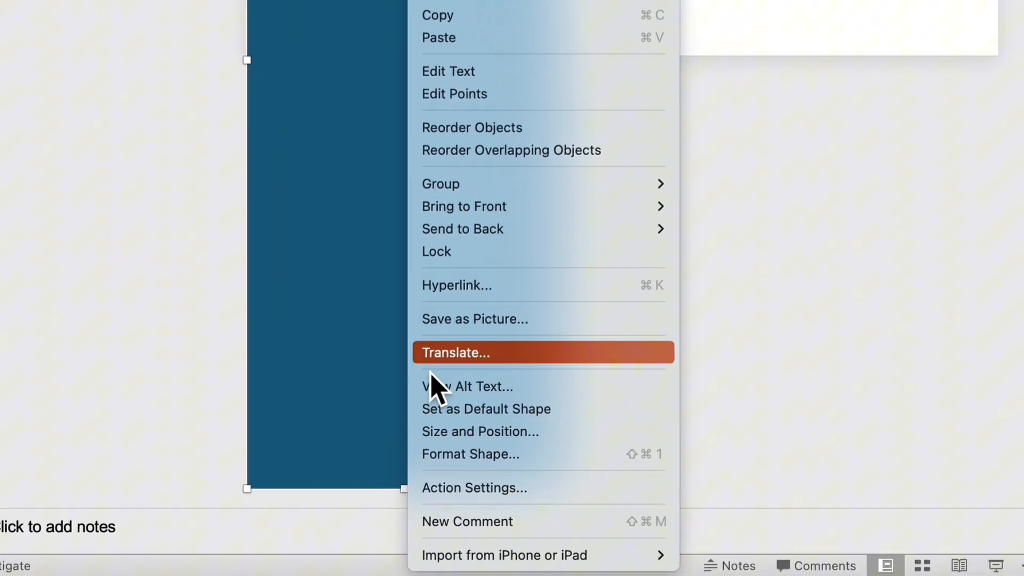
{"action": "left_click", "coordinate": [469, 454]}
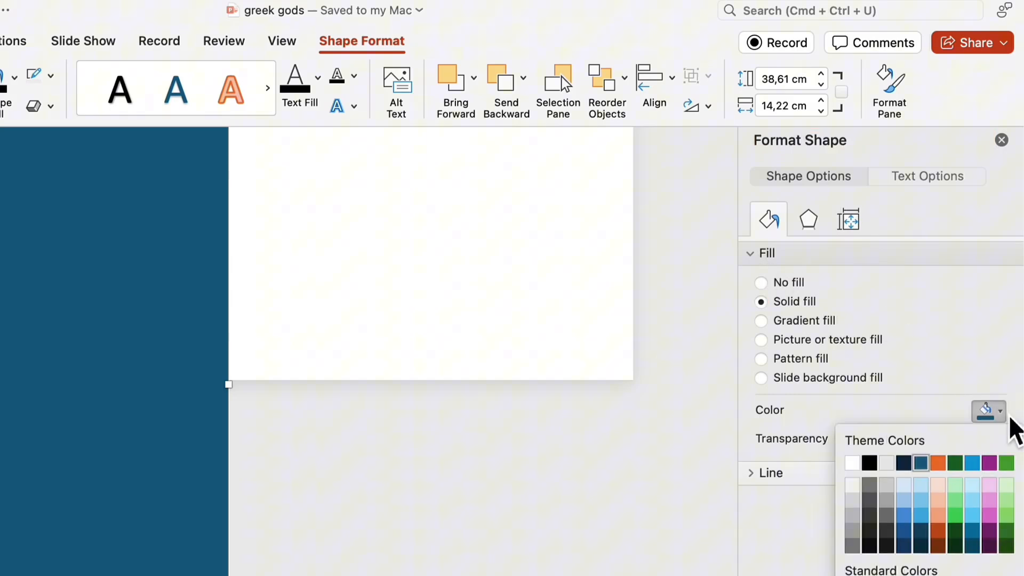
{"action": "left_click", "coordinate": [869, 462]}
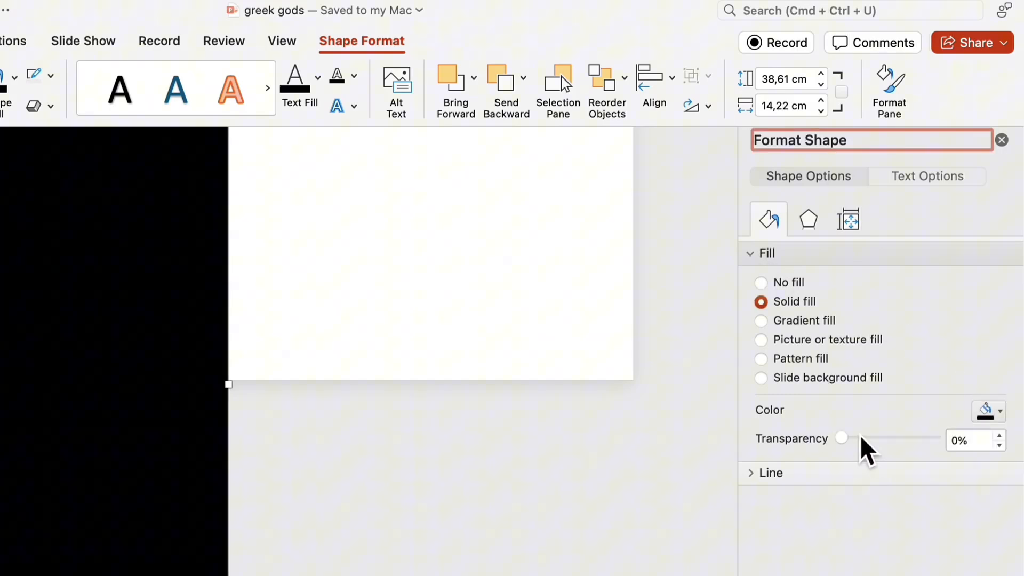
{"action": "left_click_drag", "start_coordinate": [841, 437], "coordinate": [920, 437]}
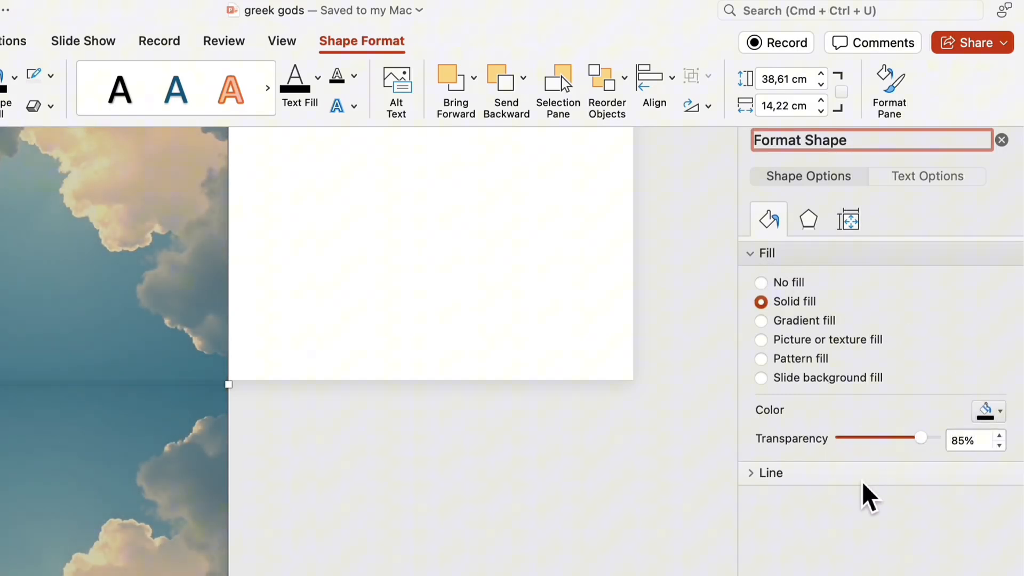
{"action": "left_click", "coordinate": [759, 472]}
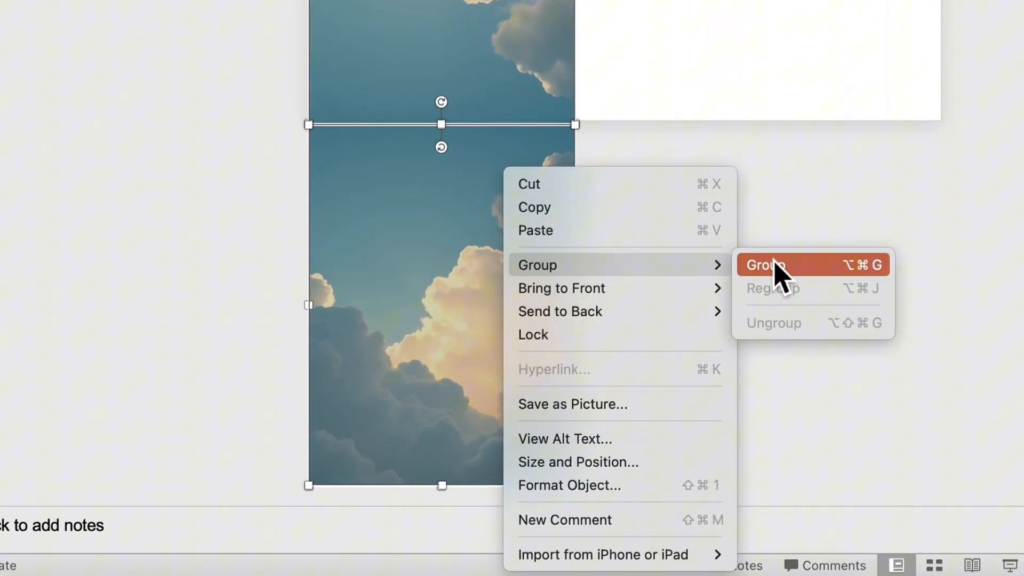
Group the overlay with the cloud picture and add a 'History' heading
{"action": "left_click", "coordinate": [764, 264]}
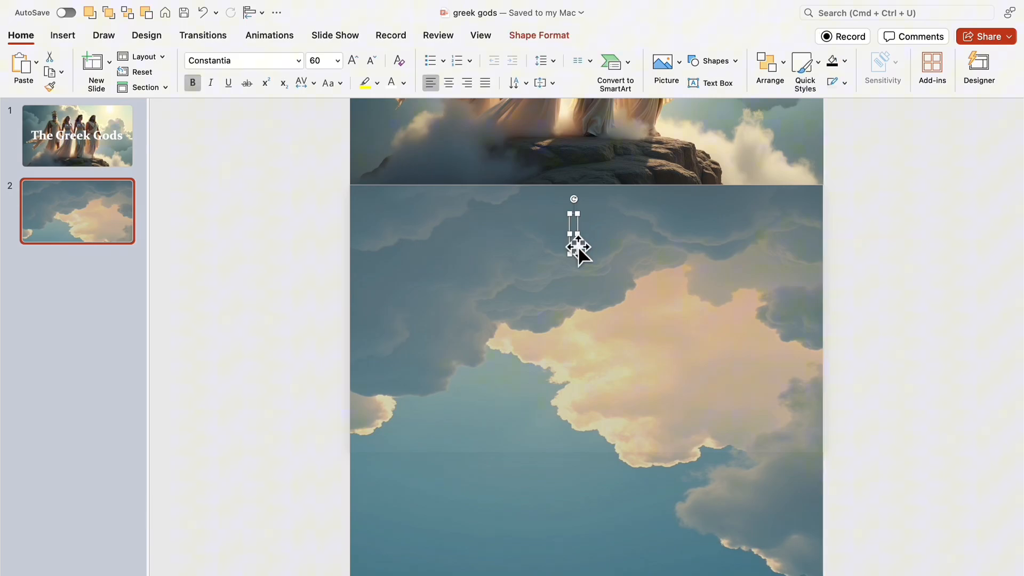
{"action": "type", "text": "History"}
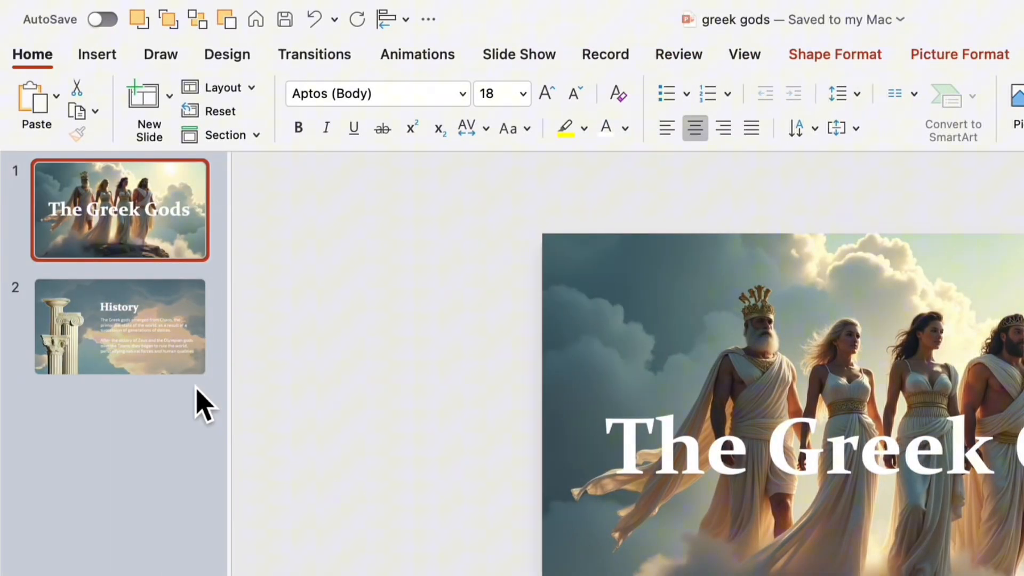
Show the finished History slide with its body text and classical columns picture
{"action": "left_click", "coordinate": [119, 327]}
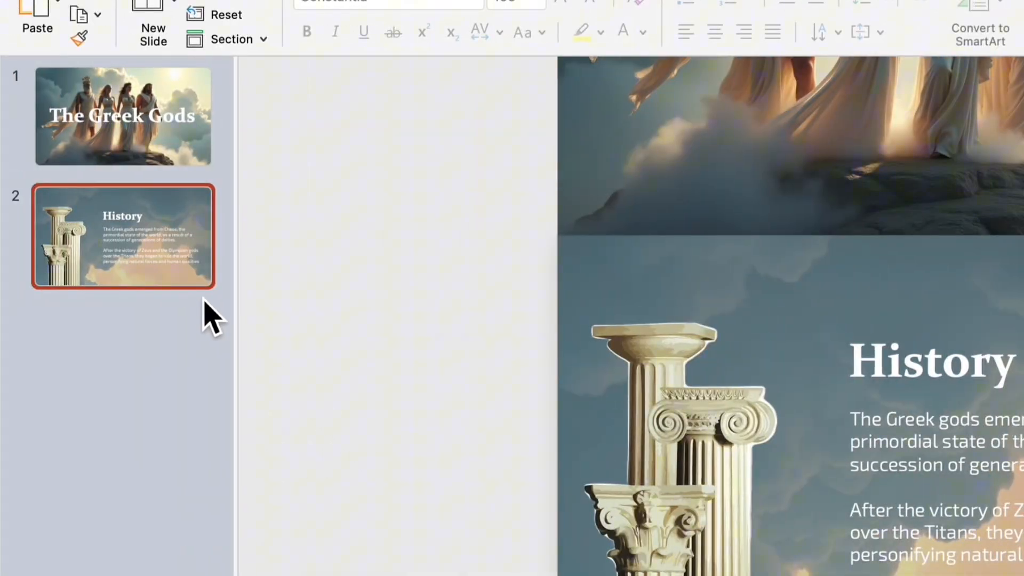
Duplicate the History slide and clear the copy's content down to the cloud background
{"action": "right_click", "coordinate": [123, 237]}
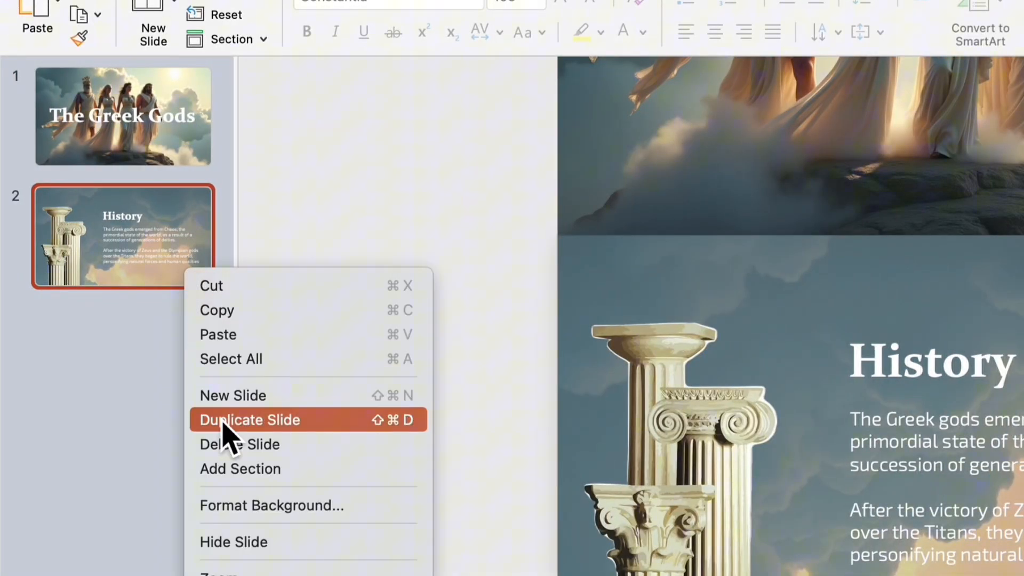
{"action": "left_click", "coordinate": [249, 420]}
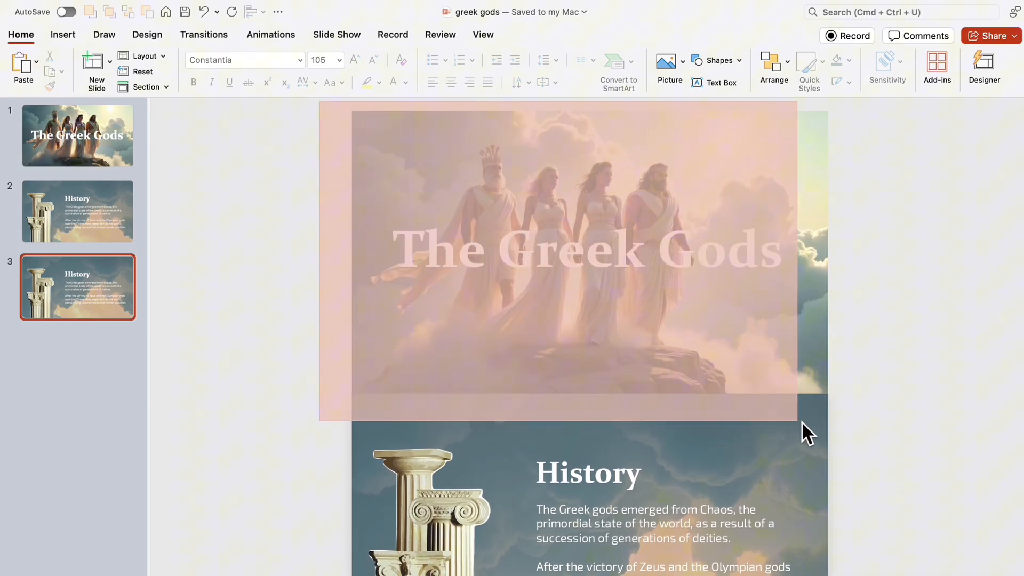
{"action": "left_click", "coordinate": [581, 252]}
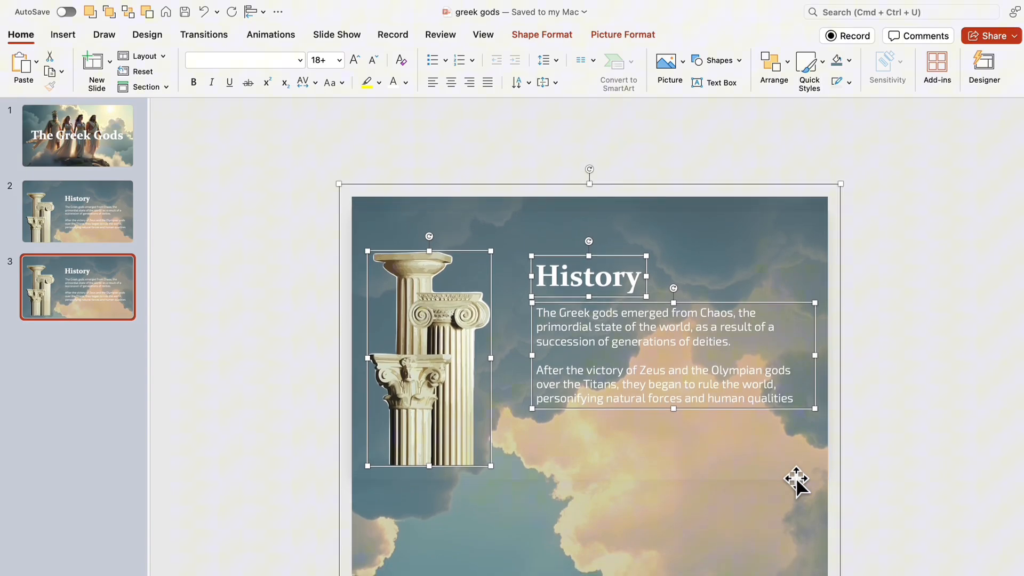
{"action": "scroll", "scroll_direction": "down", "scroll_amount": 3}
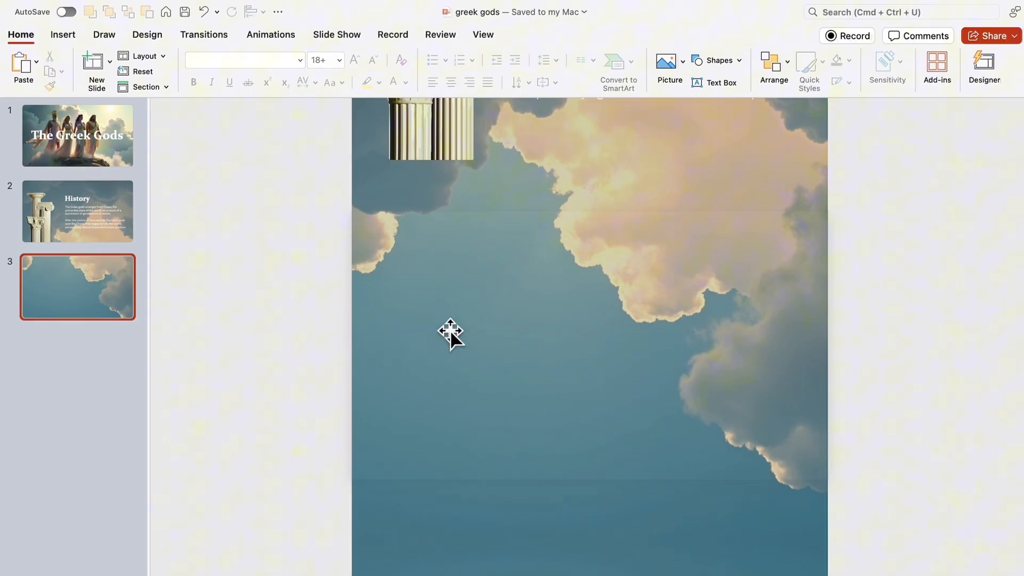
Fill the card grey-blue with no outline and place another copy further right
{"action": "left_click", "coordinate": [716, 60]}
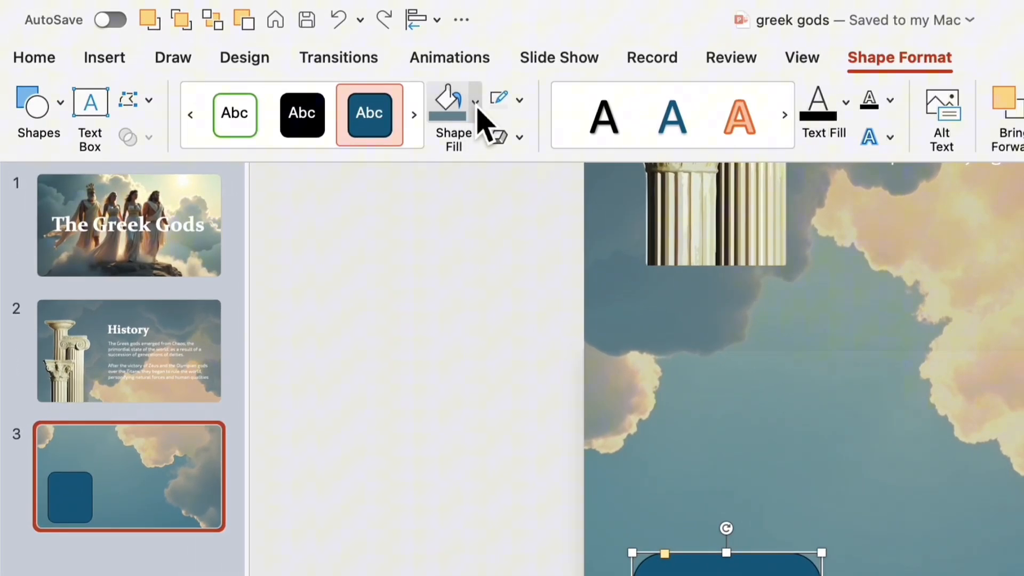
{"action": "left_click", "coordinate": [447, 101]}
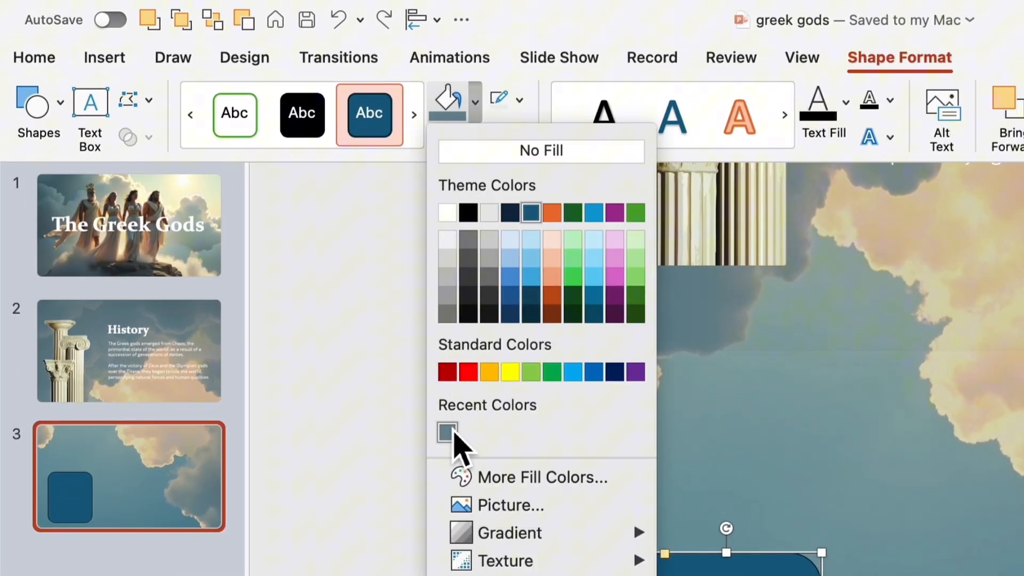
{"action": "left_click", "coordinate": [498, 100]}
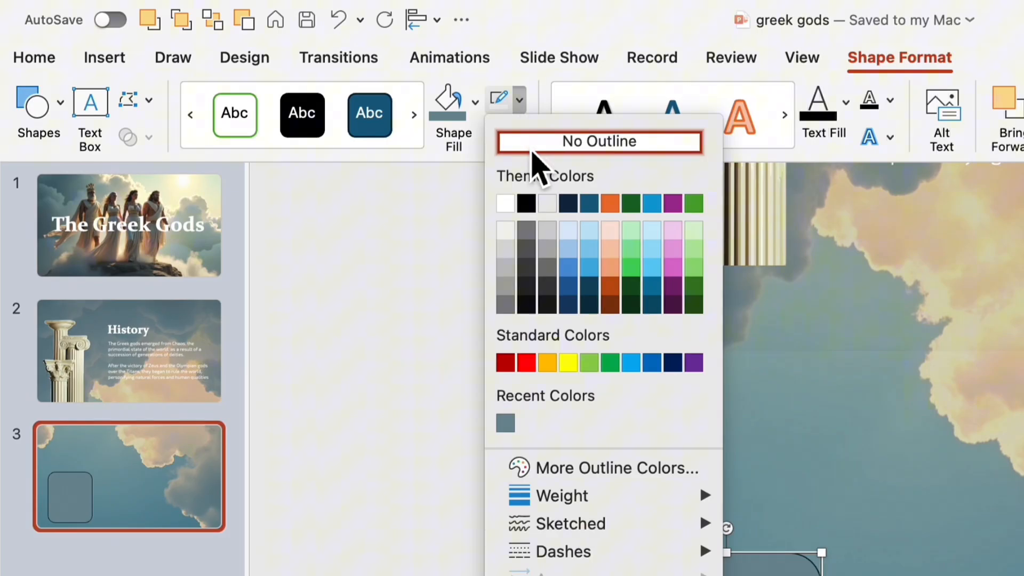
{"action": "left_click", "coordinate": [597, 141]}
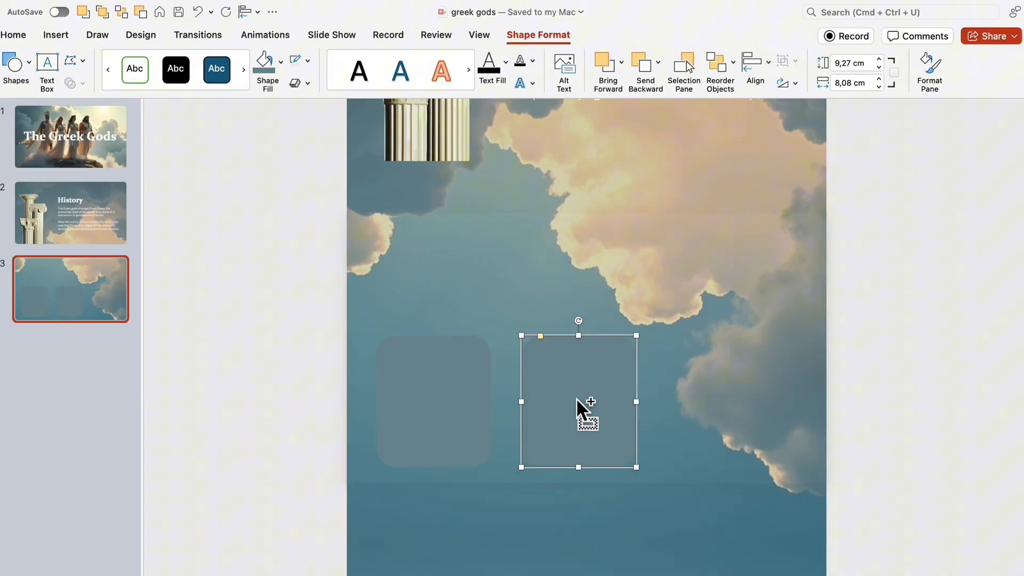
{"action": "left_click_drag", "start_coordinate": [578, 402], "coordinate": [745, 412]}
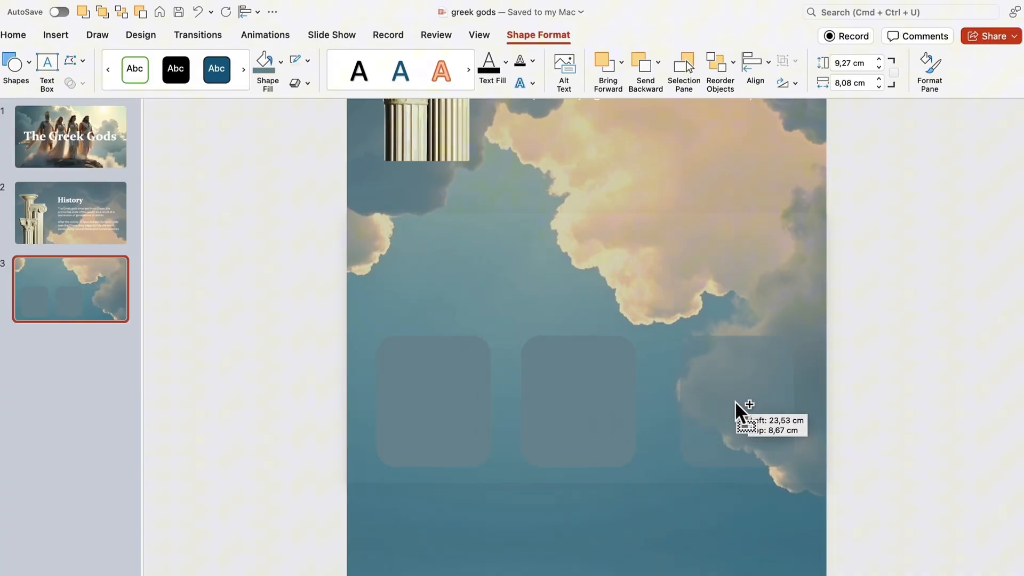
Select all three cards and align them along their tops
{"action": "left_click_drag", "start_coordinate": [745, 418], "coordinate": [737, 402]}
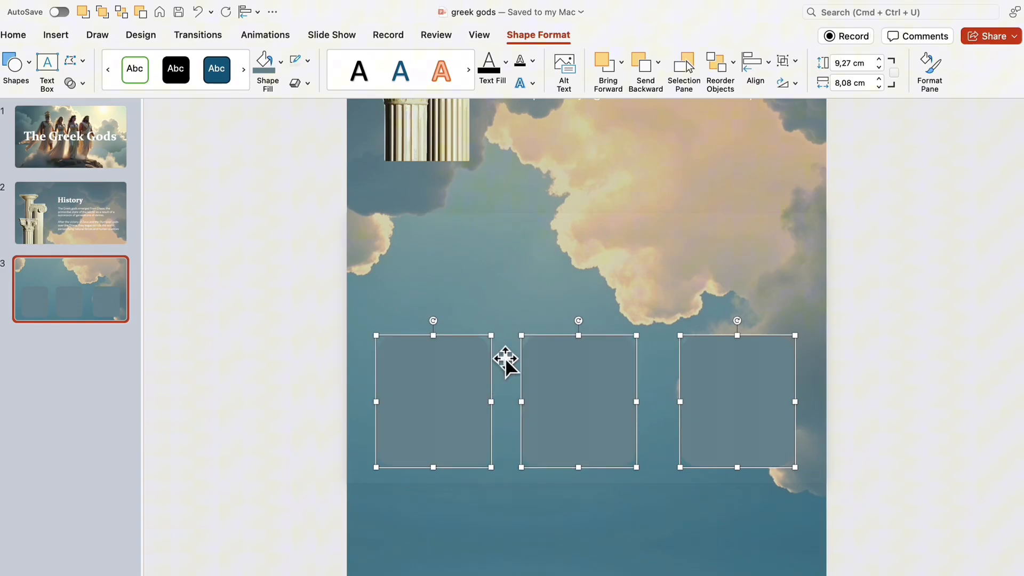
{"action": "left_click", "coordinate": [755, 67]}
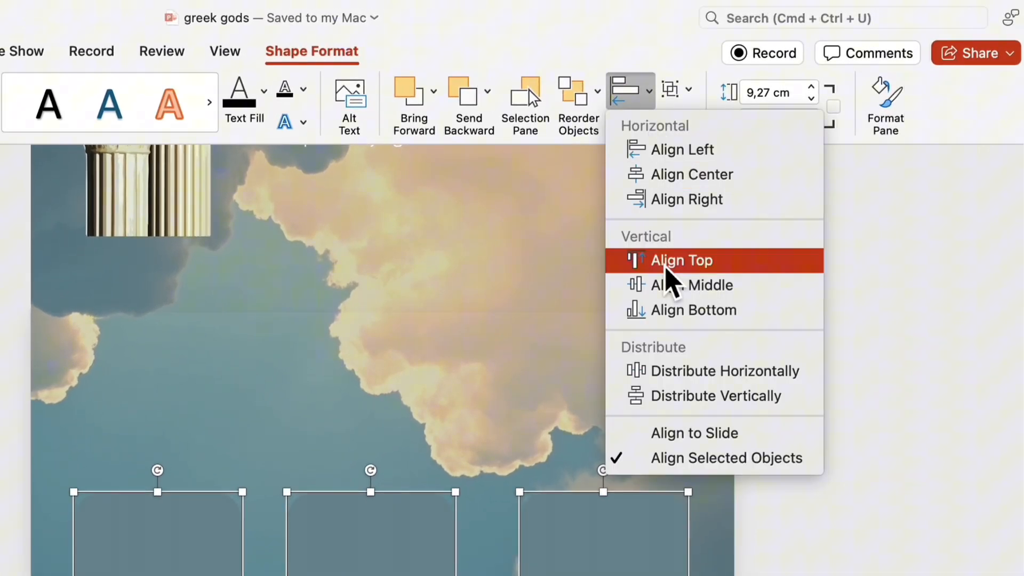
{"action": "left_click", "coordinate": [682, 260]}
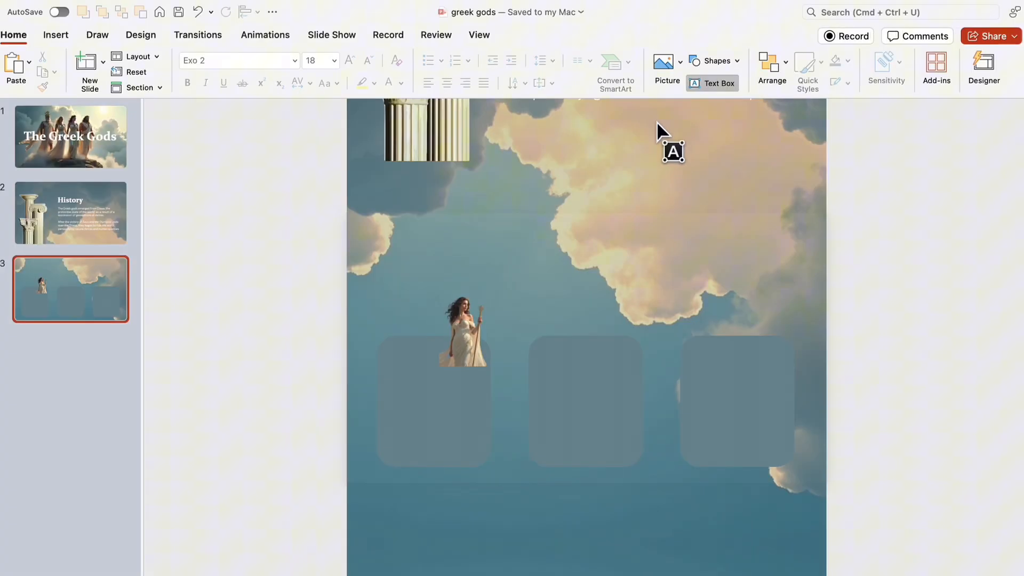
{"action": "mouse_move", "coordinate": [391, 366]}
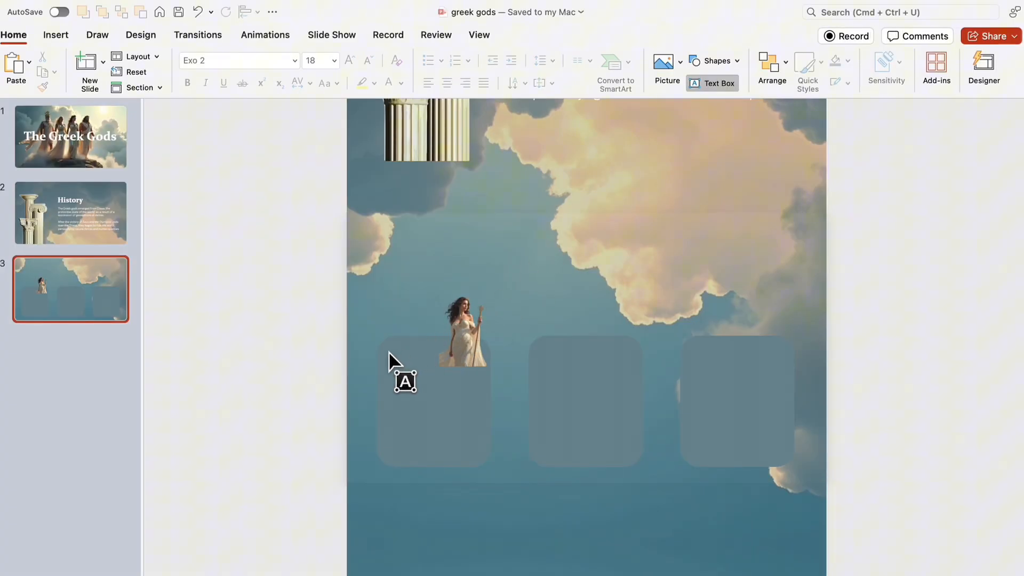
Label the card 'Athena', stand her figure on the cloud and bring the picture to front
{"action": "type", "text": "Athena"}
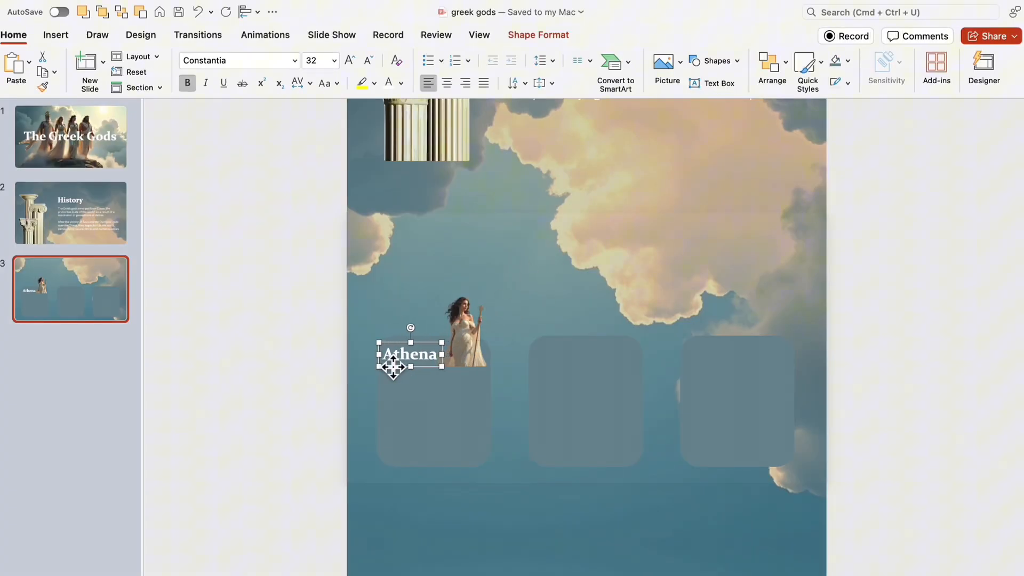
{"action": "left_click", "coordinate": [454, 345]}
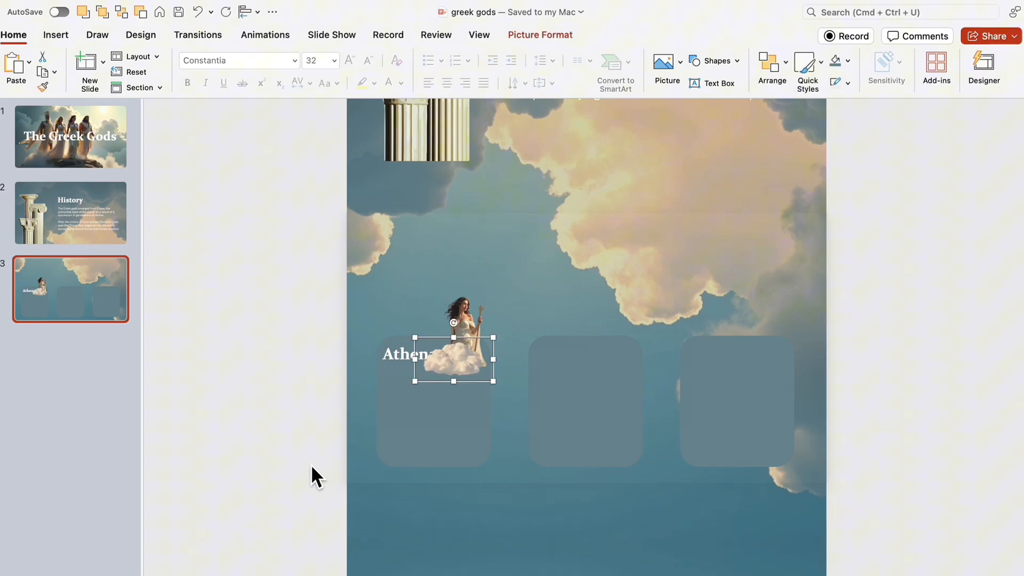
{"action": "left_click_drag", "start_coordinate": [452, 357], "coordinate": [470, 360]}
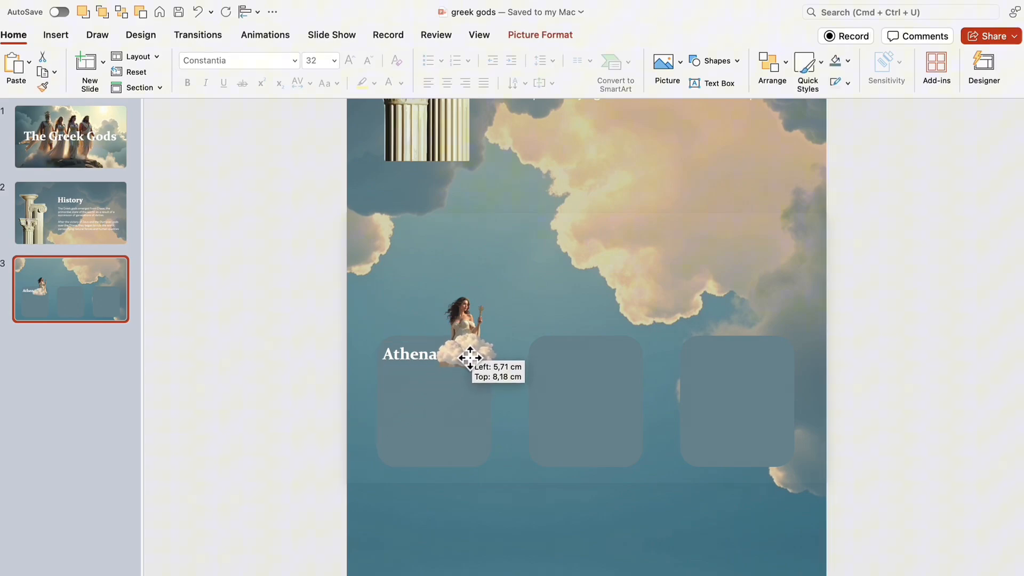
{"action": "left_click_drag", "start_coordinate": [469, 357], "coordinate": [462, 320]}
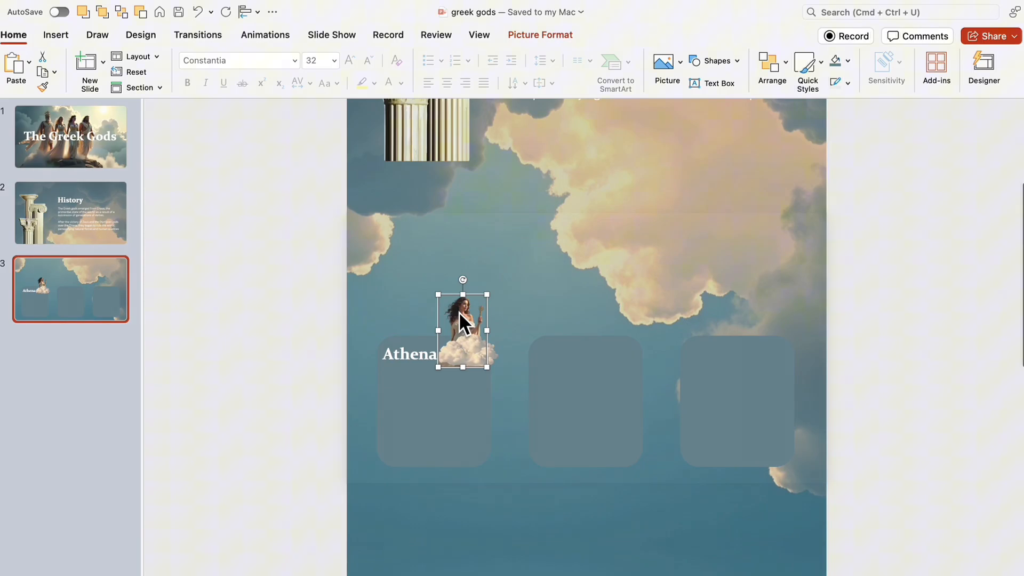
{"action": "right_click", "coordinate": [461, 327]}
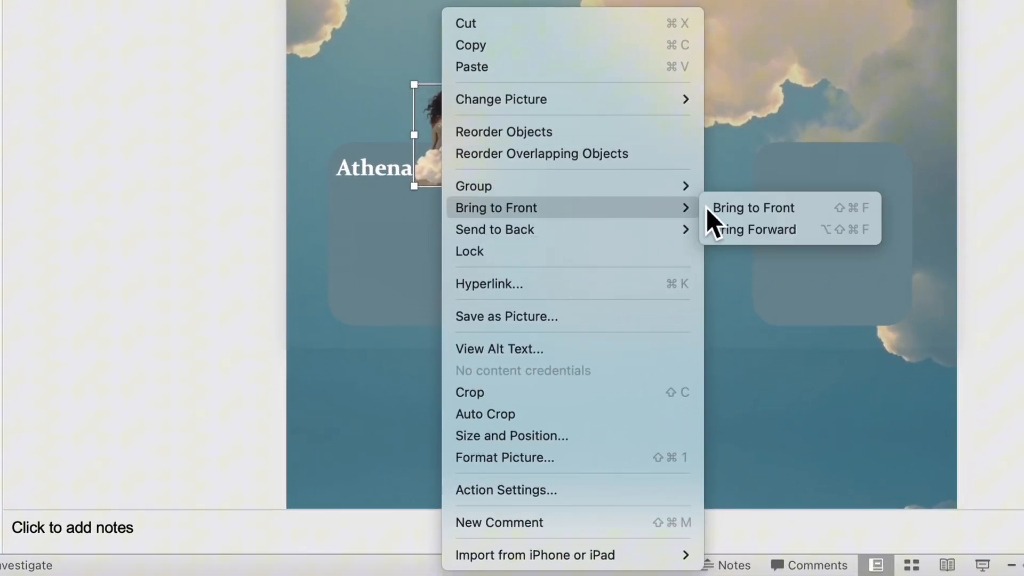
{"action": "left_click", "coordinate": [753, 208]}
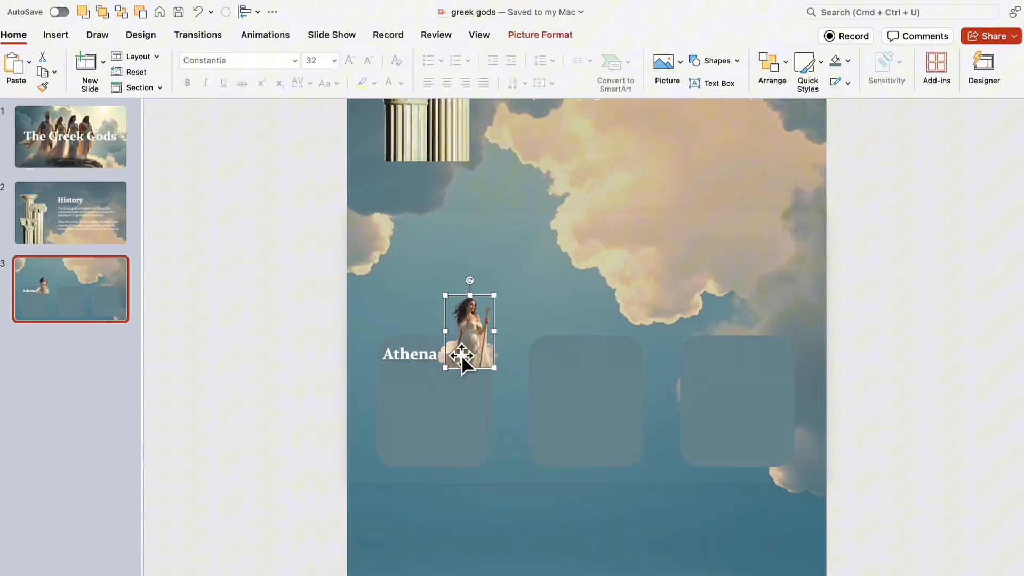
Adjust Athena's figure position above the first card
{"action": "left_click_drag", "start_coordinate": [464, 357], "coordinate": [480, 366]}
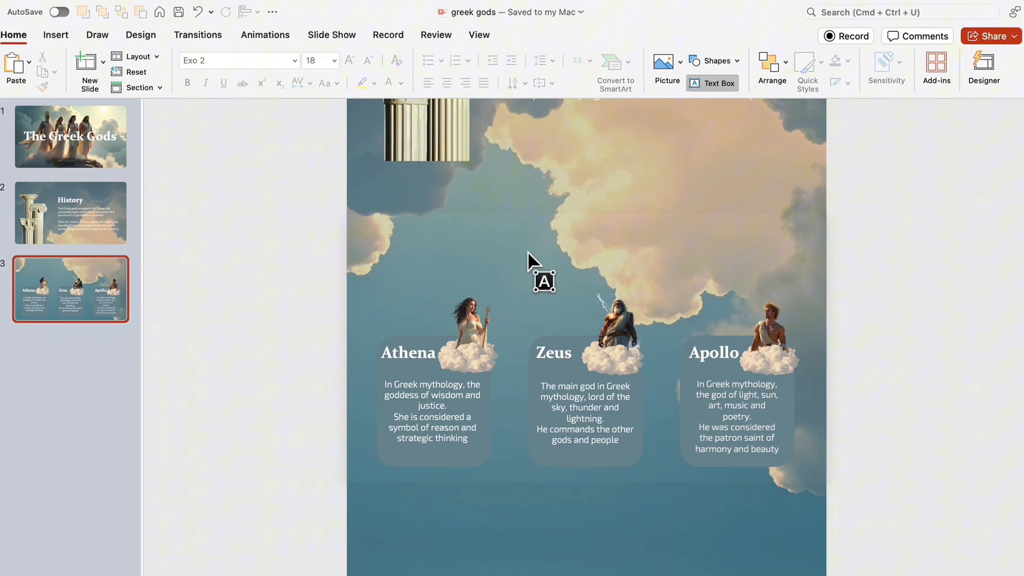
Add a 'Key Facts' heading in a text box above the three god cards
{"action": "type", "text": "Key Facts"}
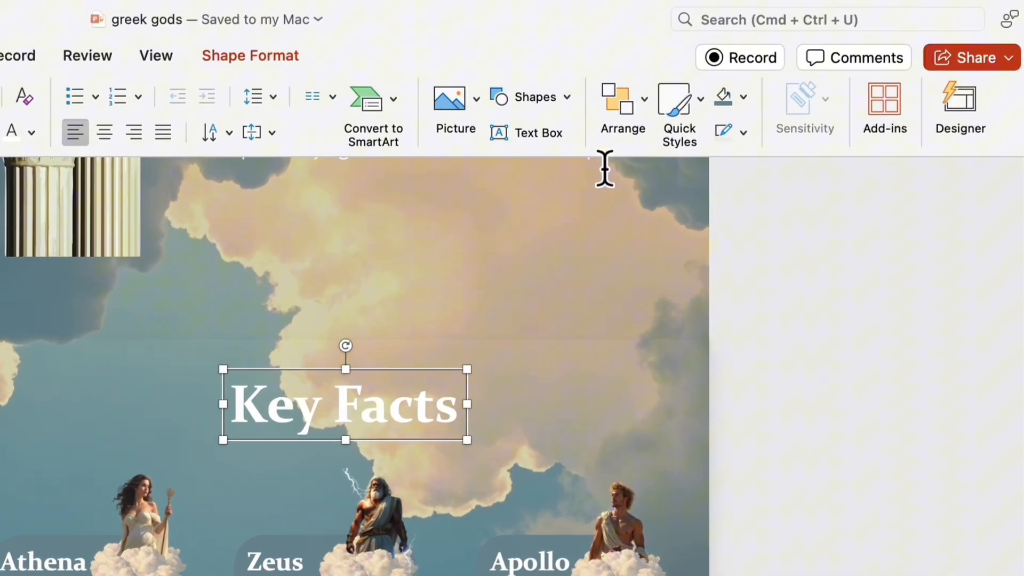
{"action": "left_click", "coordinate": [621, 104]}
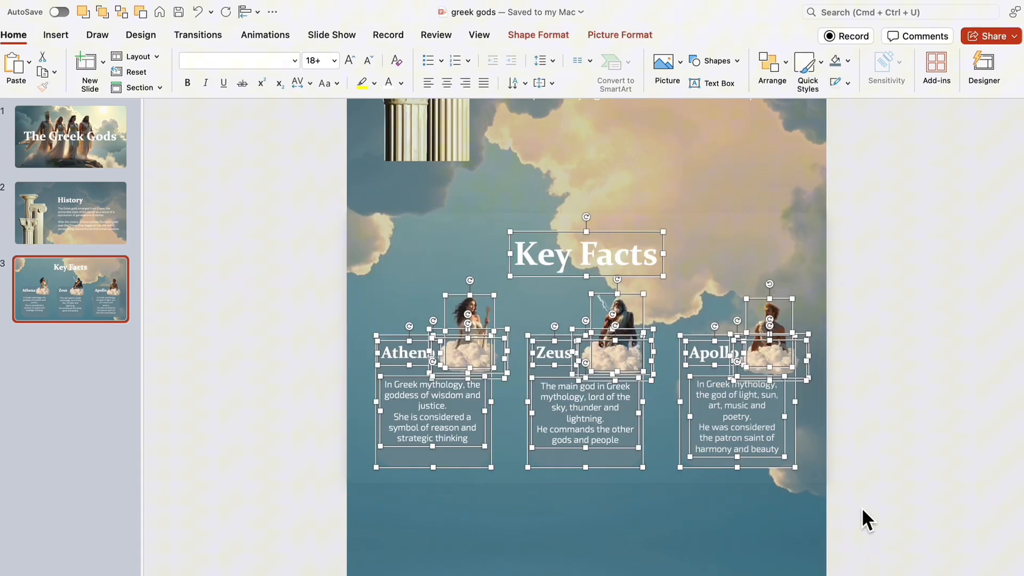
Return to slide 2, the History slide, from the thumbnail panel
{"action": "left_click", "coordinate": [70, 212]}
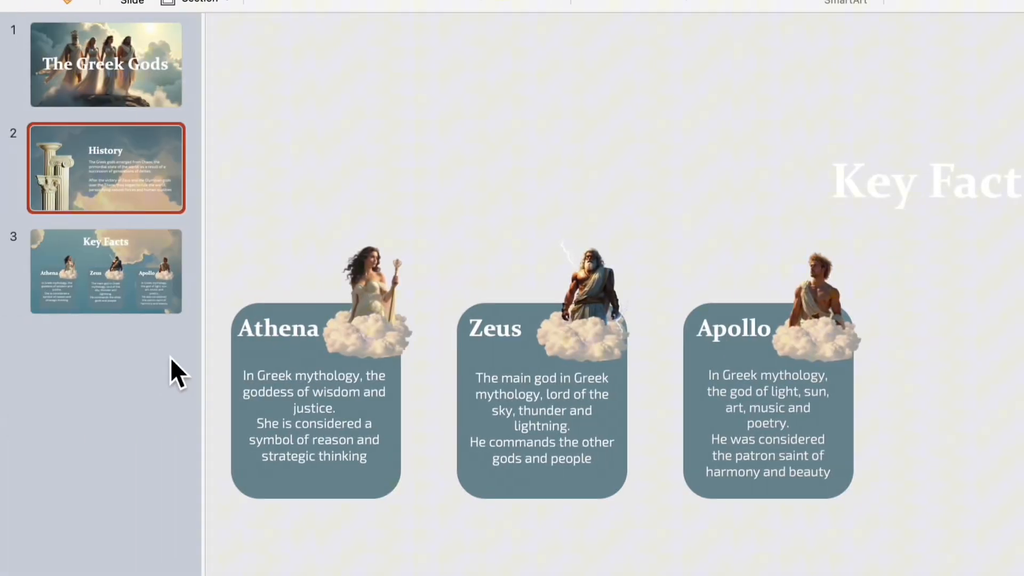
Duplicate the Key Facts slide and move Athena's card off the left edge
{"action": "left_click", "coordinate": [105, 271]}
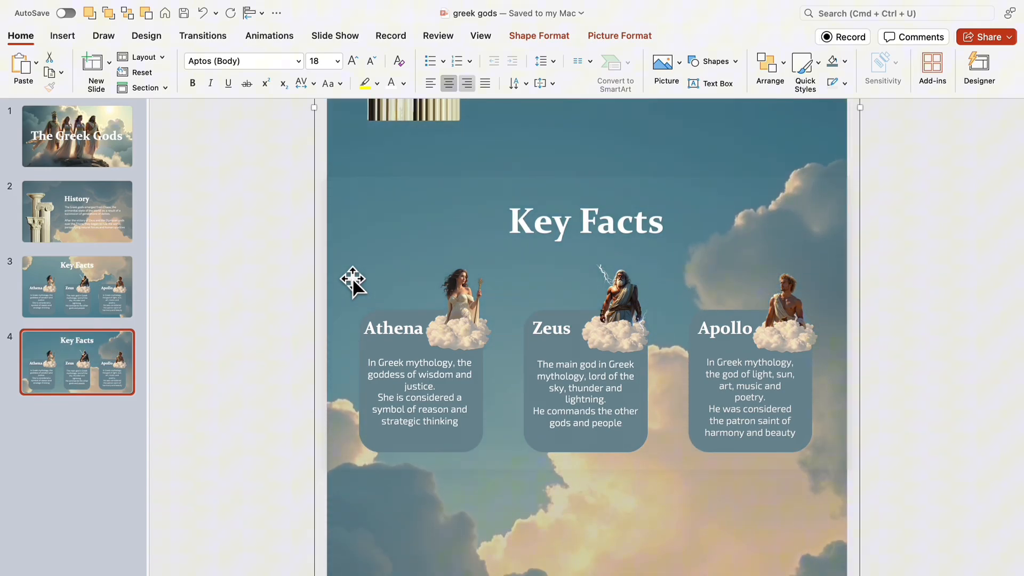
{"action": "left_click_drag", "start_coordinate": [421, 326], "coordinate": [242, 326]}
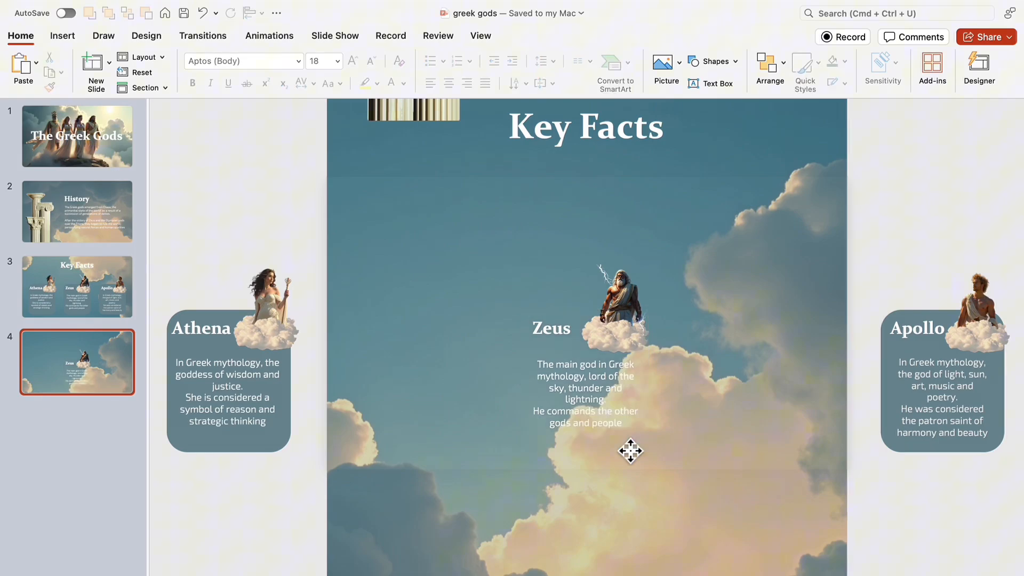
Enlarge the Zeus heading to size 60 and stretch the Zeus figure, then return to slide 1
{"action": "left_click", "coordinate": [584, 391]}
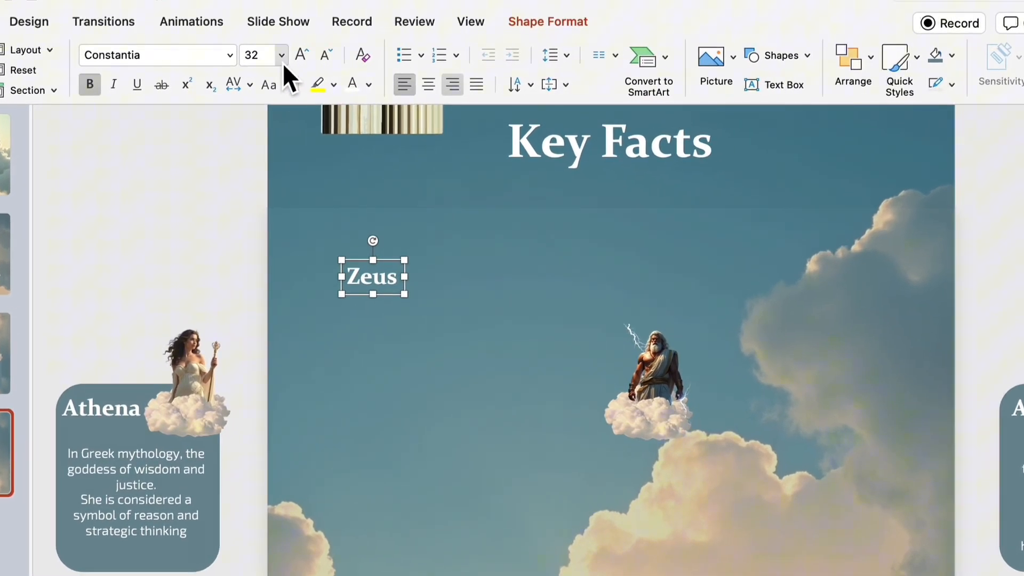
{"action": "left_click", "coordinate": [281, 55]}
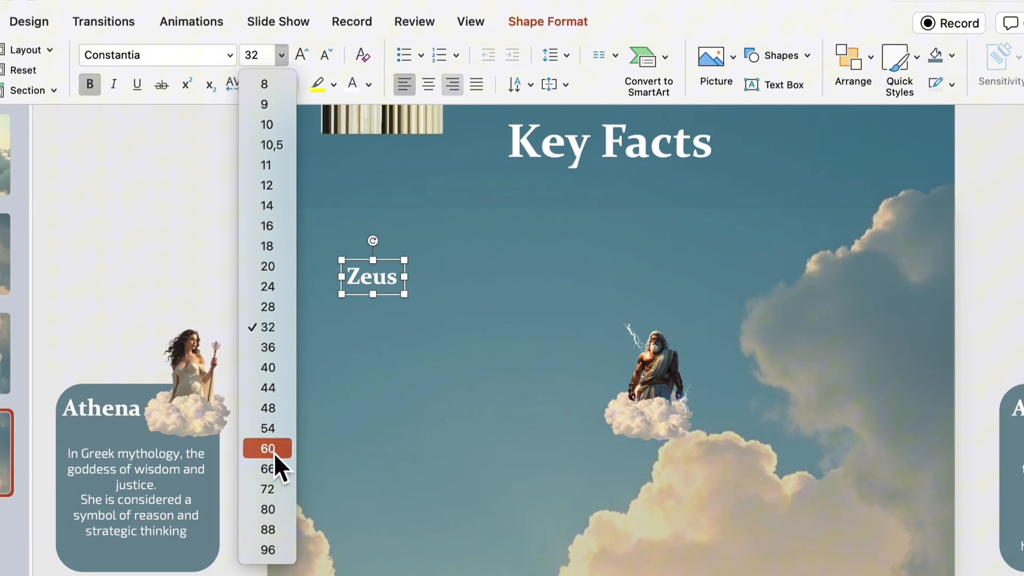
{"action": "left_click", "coordinate": [267, 448]}
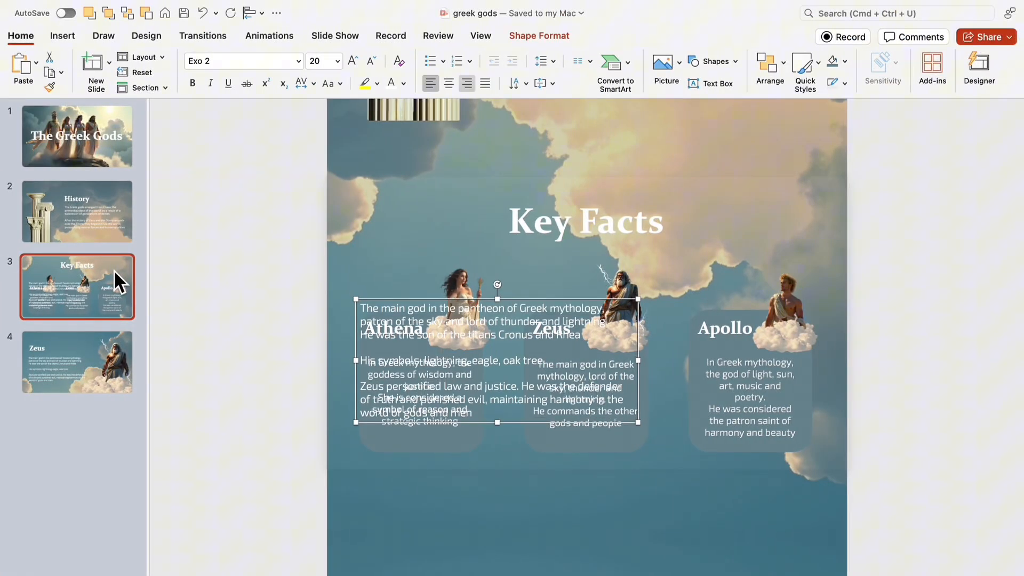
{"action": "left_click_drag", "start_coordinate": [496, 360], "coordinate": [496, 503]}
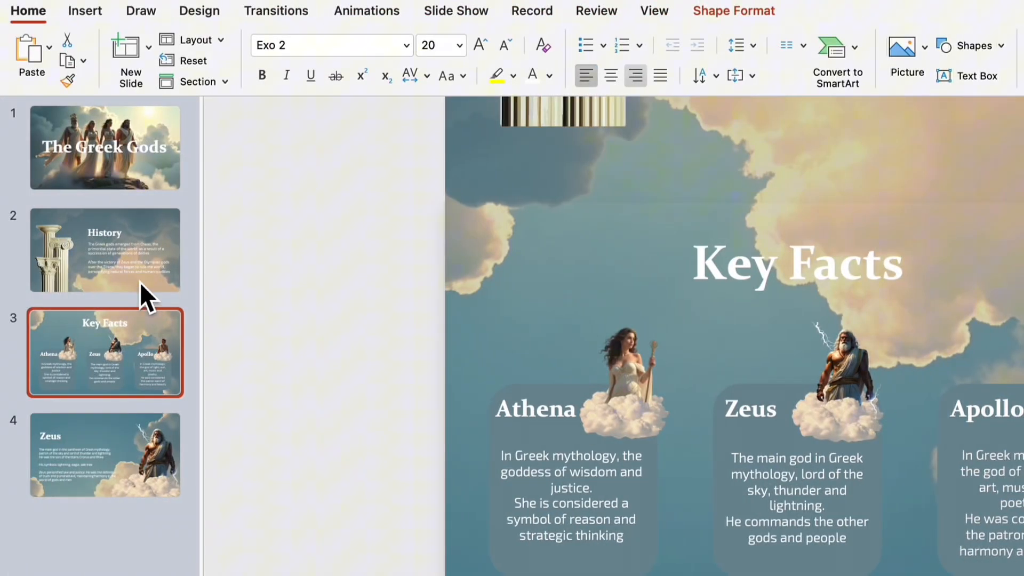
{"action": "left_click", "coordinate": [104, 147]}
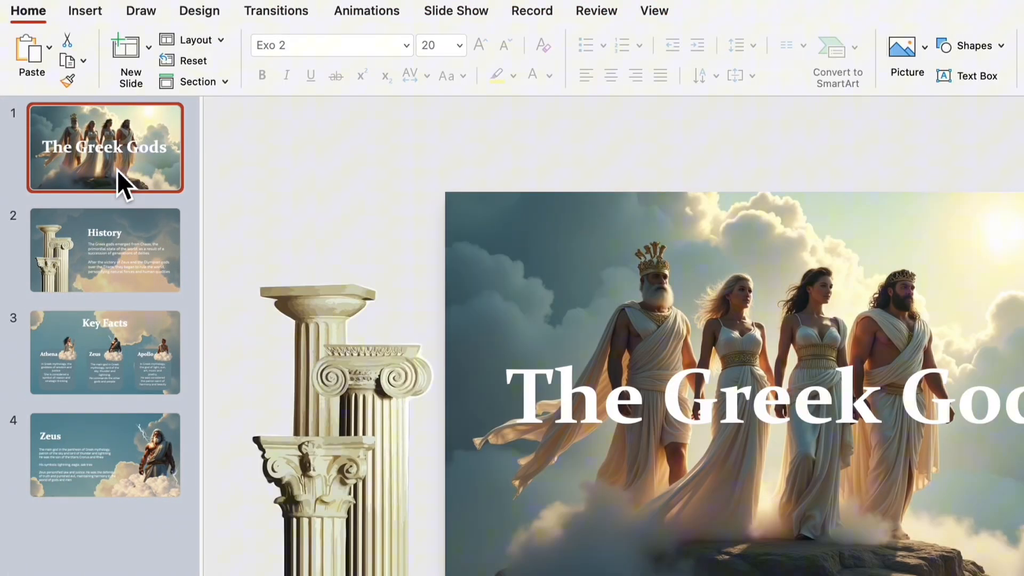
Apply a slide transition with a 1.75-second duration to all slides
{"action": "left_click", "coordinate": [105, 353]}
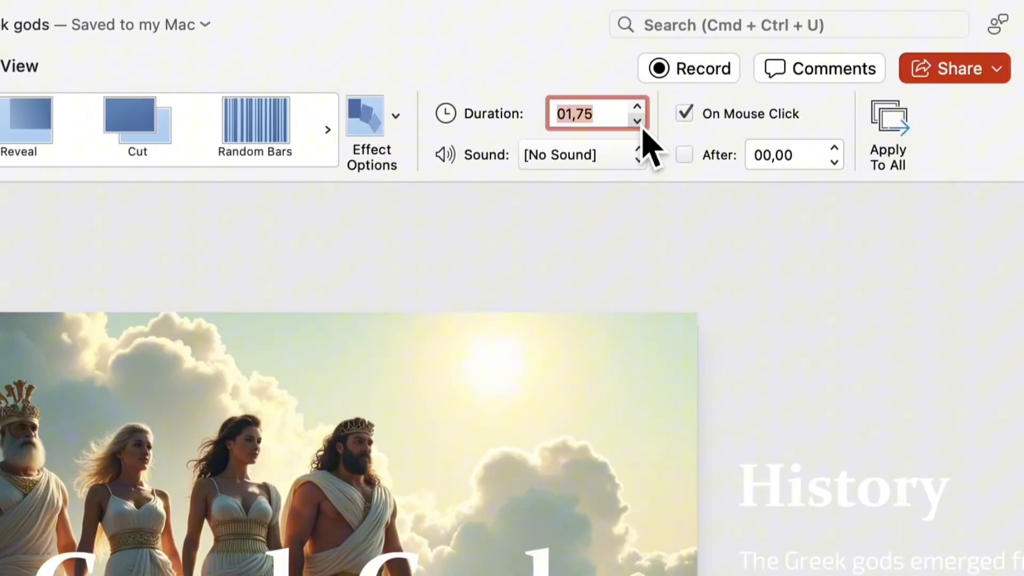
{"action": "left_click", "coordinate": [636, 122]}
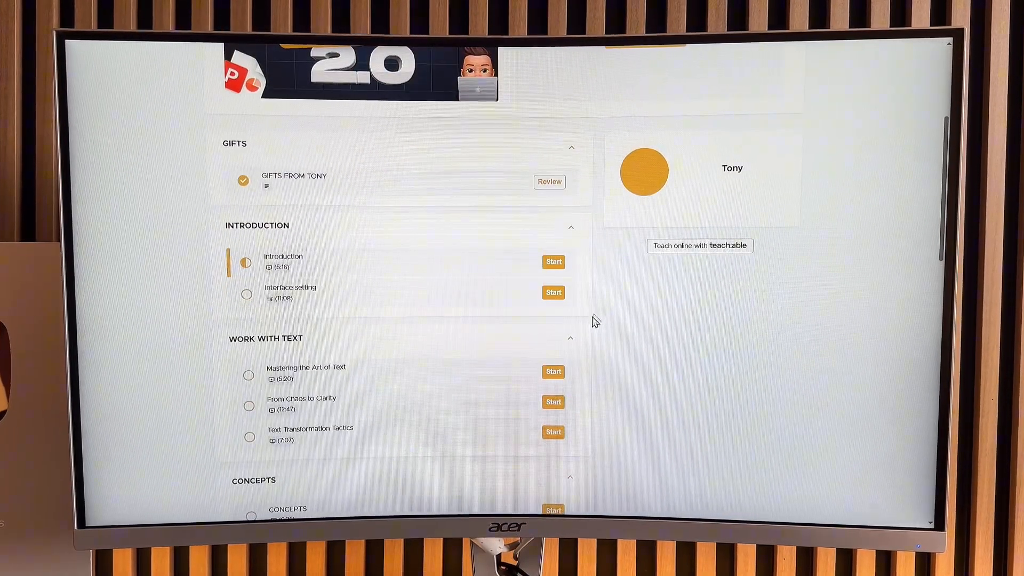
Scroll the Teachable course program through its eight modules to the 370+ slides offer
{"action": "left_click", "coordinate": [552, 402]}
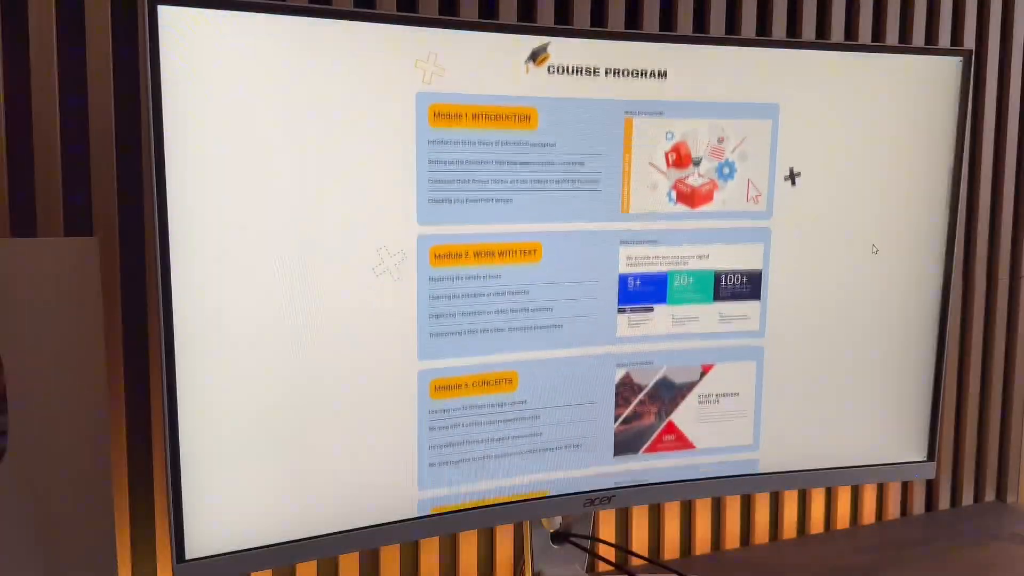
{"action": "scroll", "scroll_direction": "down", "scroll_amount": 3}
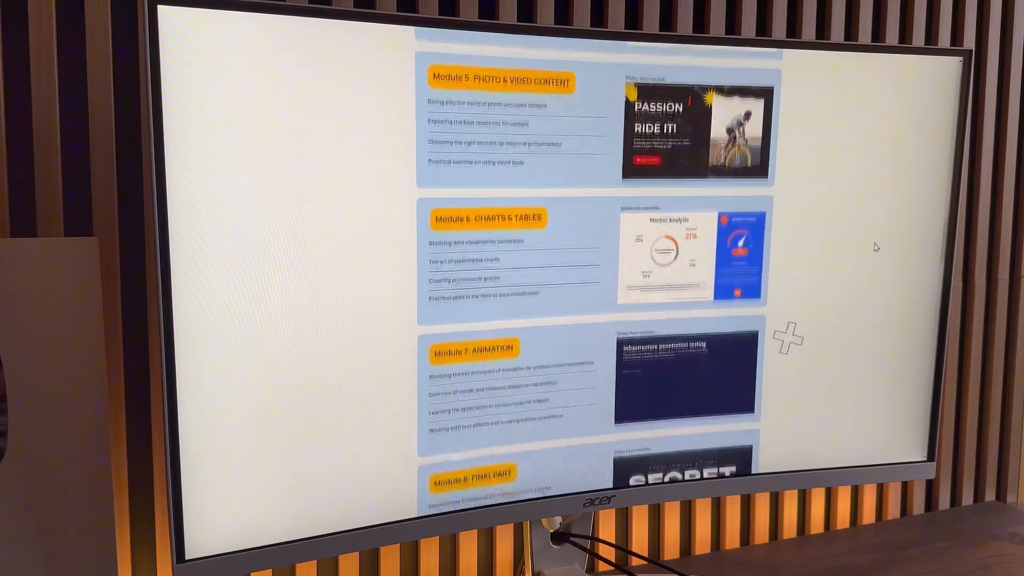
{"action": "scroll", "scroll_direction": "down", "scroll_amount": 3}
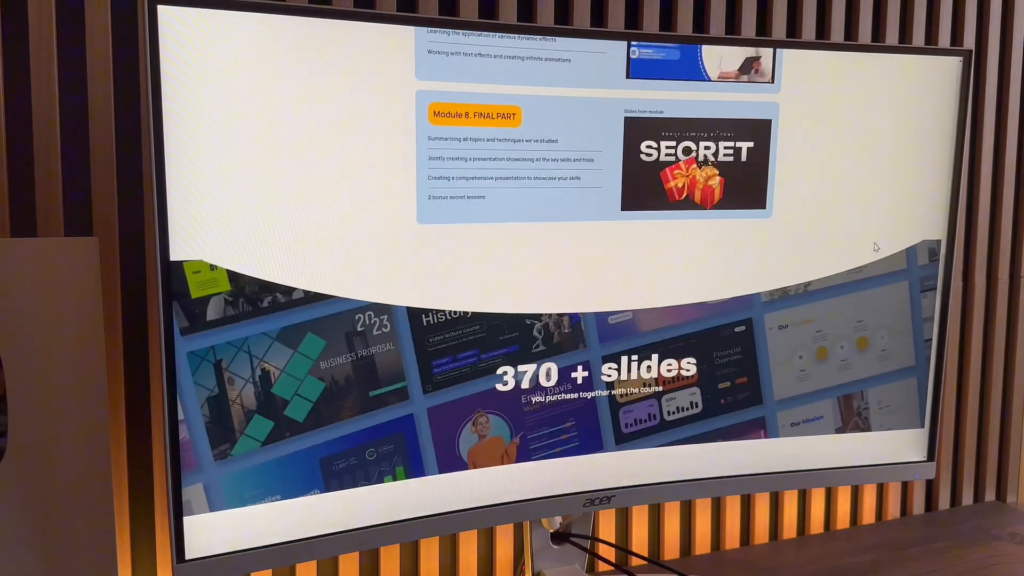